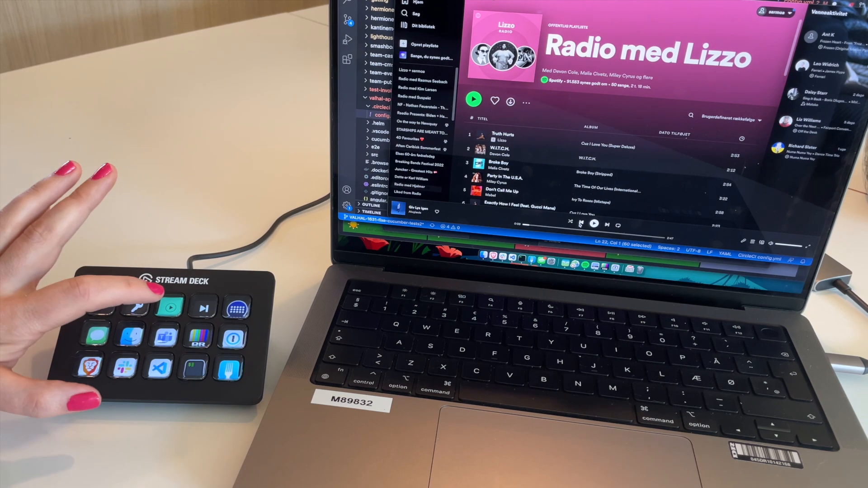
- Start playback of the Radio med Lizzo playlist with the Stream Deck Spotify button
click(173, 309)
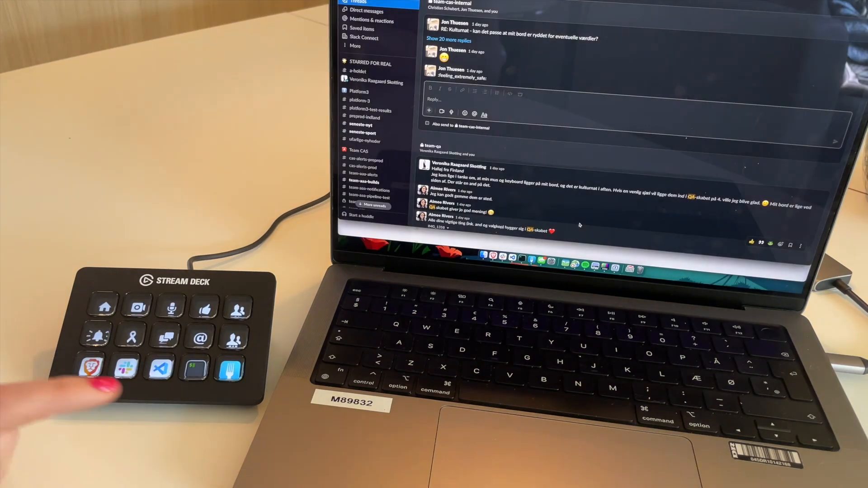
- Bring Slack forward and show the Threads view of team channel replies
click(89, 369)
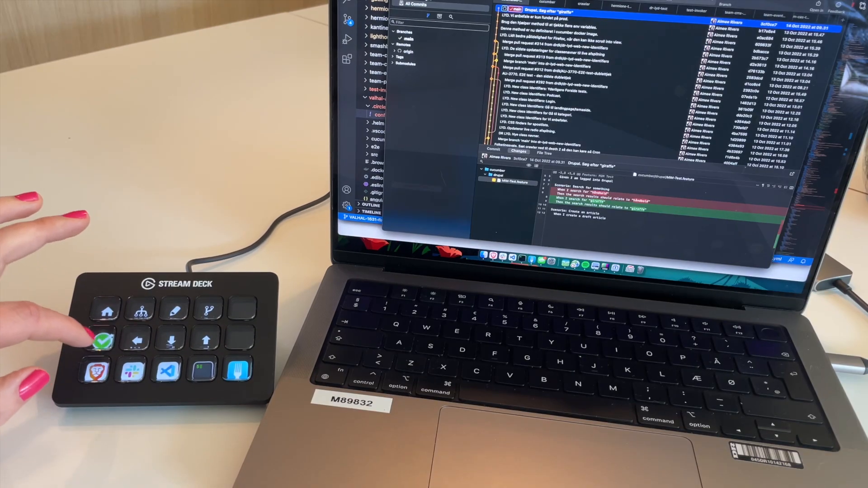
- Open Fork's Create Branch dialog from the giraffe commit, then cancel it
click(103, 341)
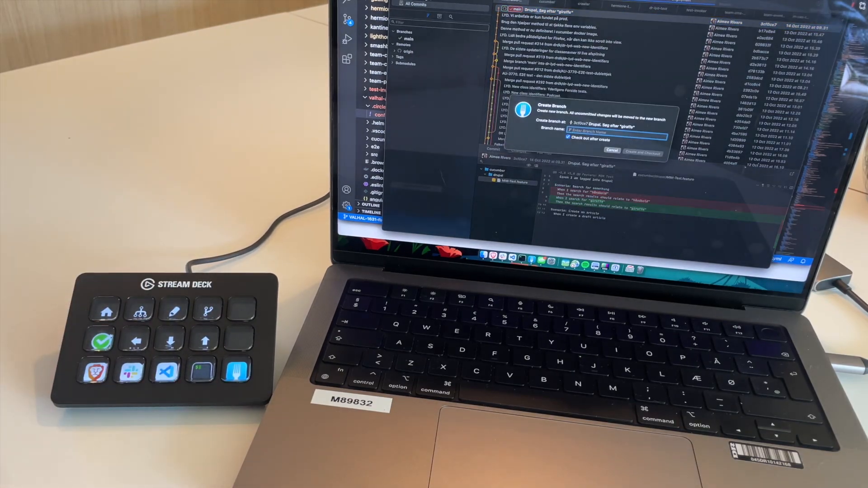
click(139, 341)
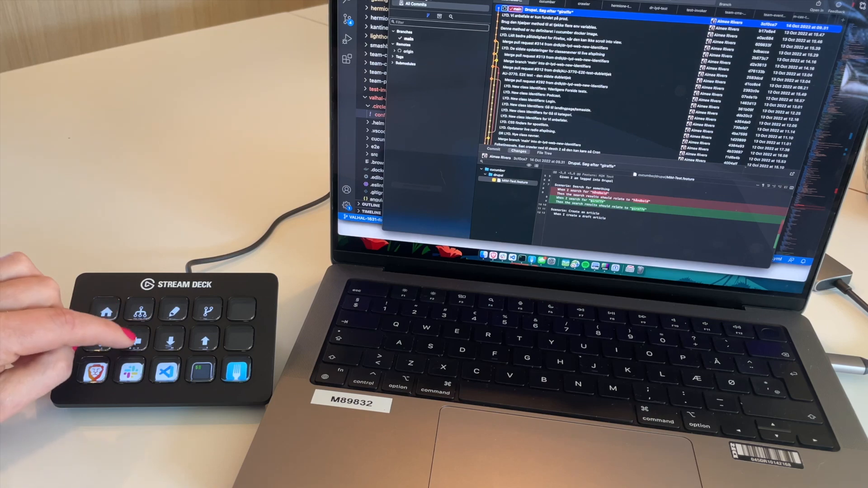